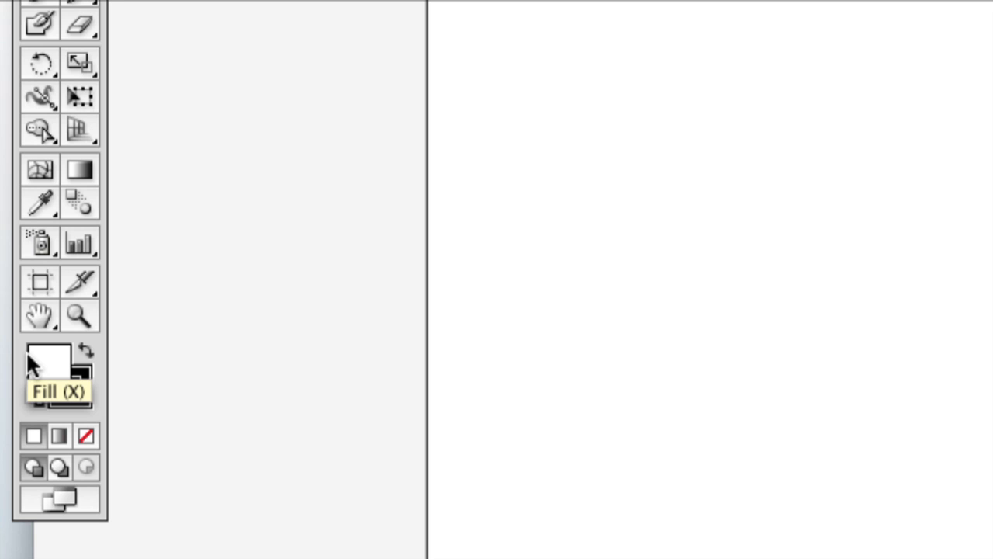
pyautogui.moveTo(55, 376)
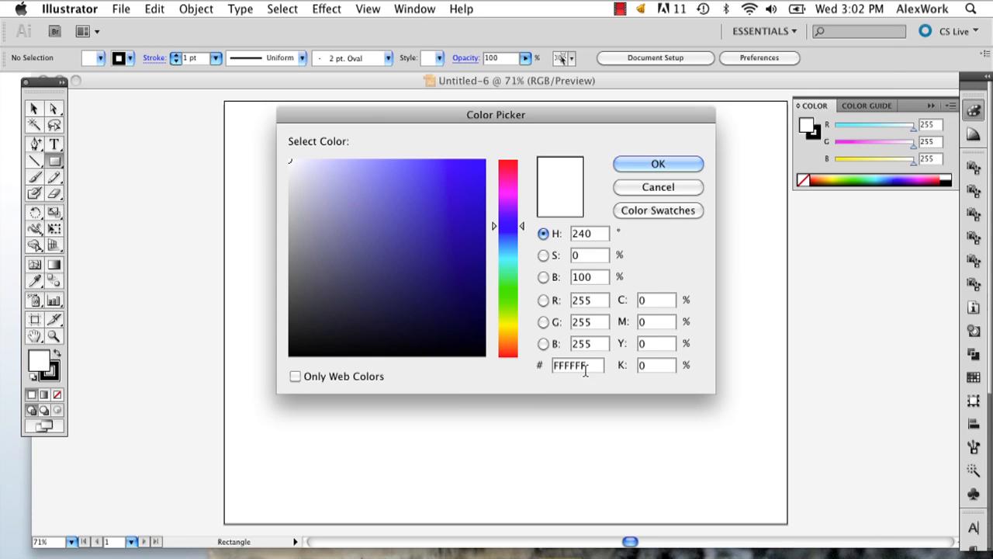
# Step: Set the fill colour to pale cream F9F5D9 in the Color Picker
pyautogui.moveTo(508, 225); pyautogui.dragTo(507, 329)
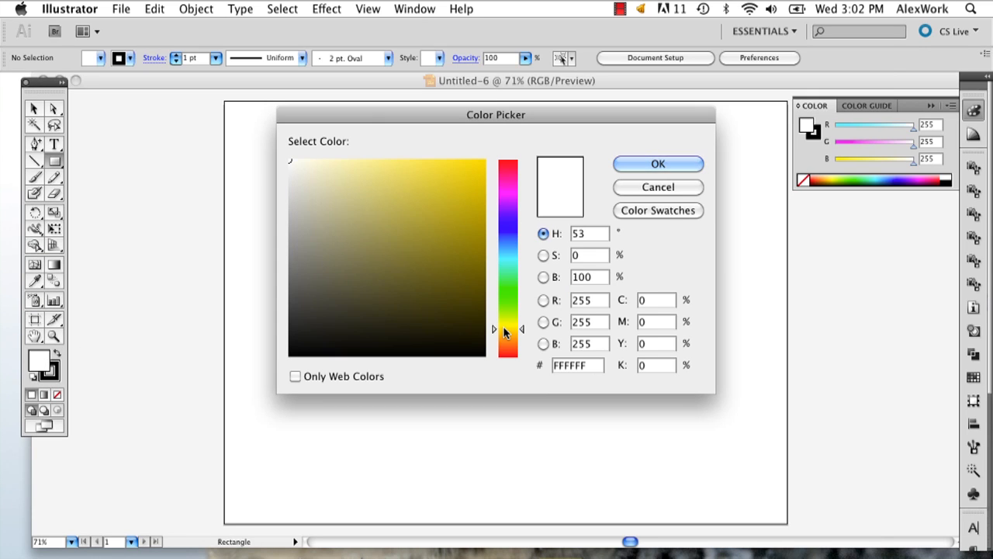
pyautogui.click(315, 162)
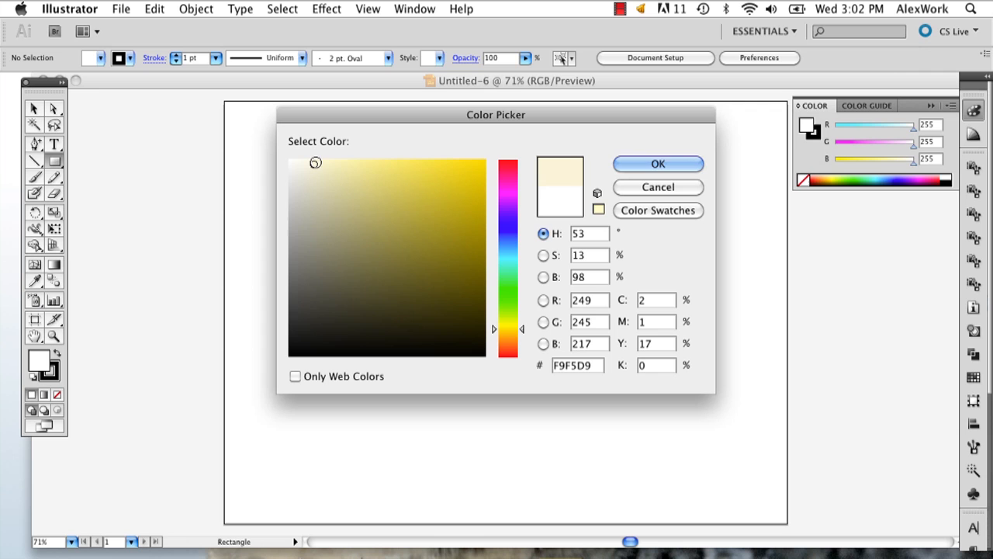
pyautogui.moveTo(616, 144)
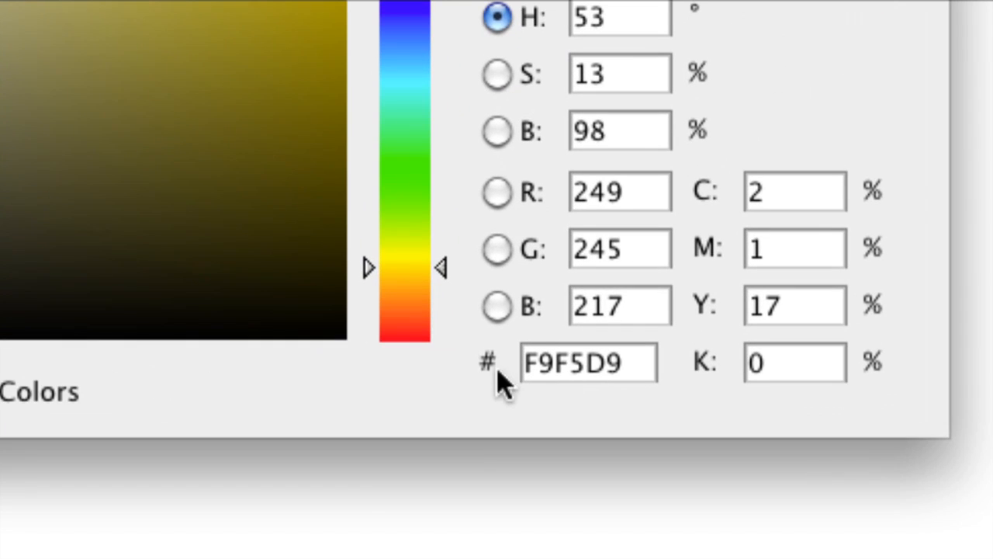
pyautogui.tripleClick(587, 363)
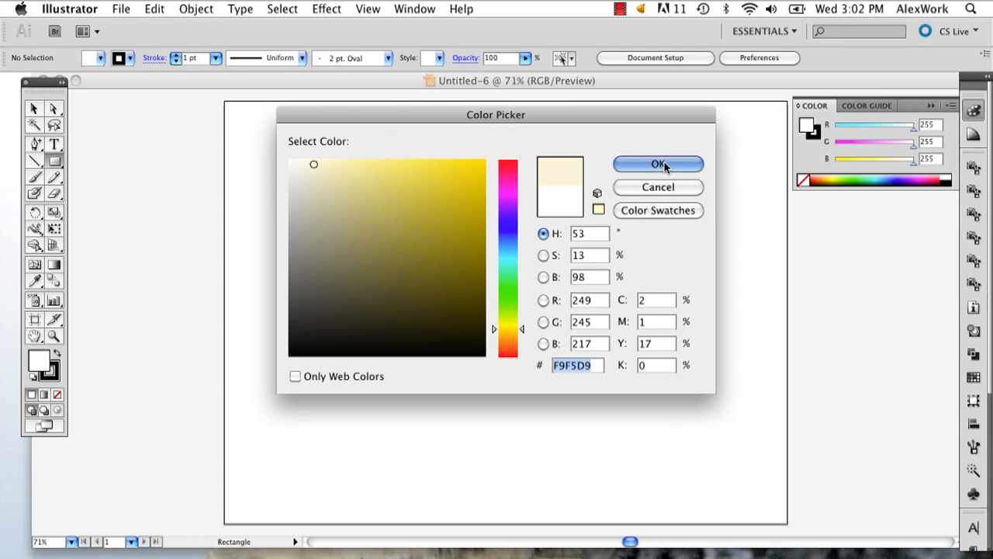
pyautogui.click(659, 163)
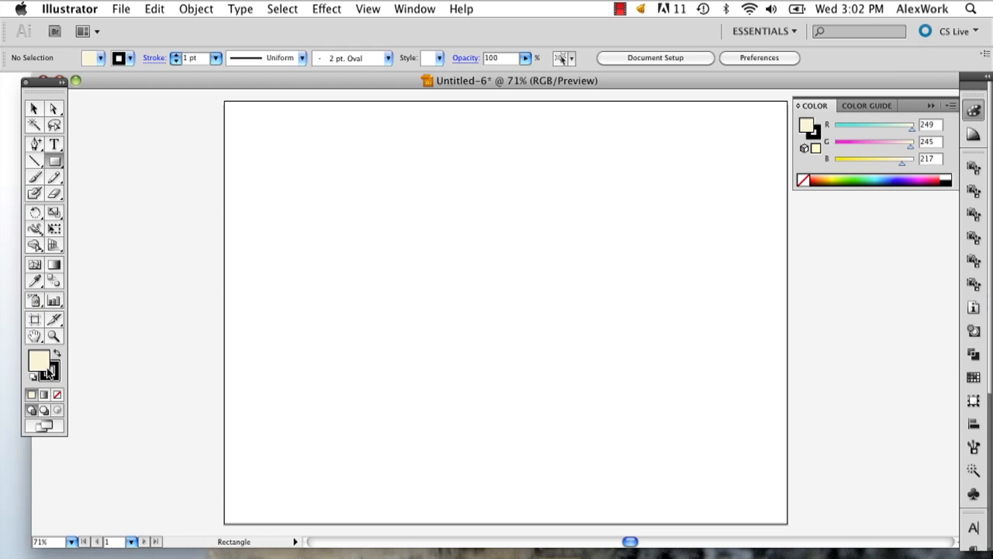
# Step: Set the stroke colour to the same cream F9F5D9
pyautogui.doubleClick(40, 362)
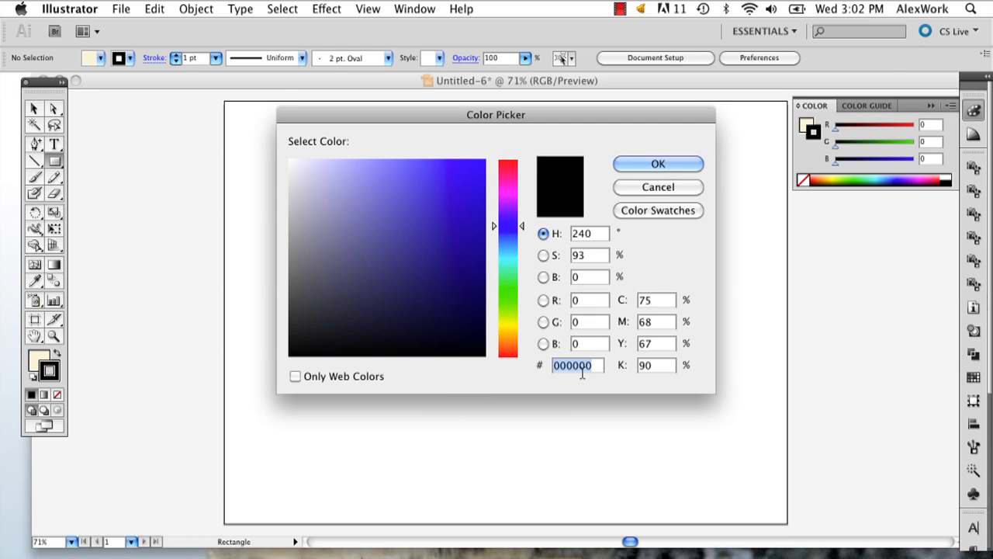
pyautogui.click(657, 164)
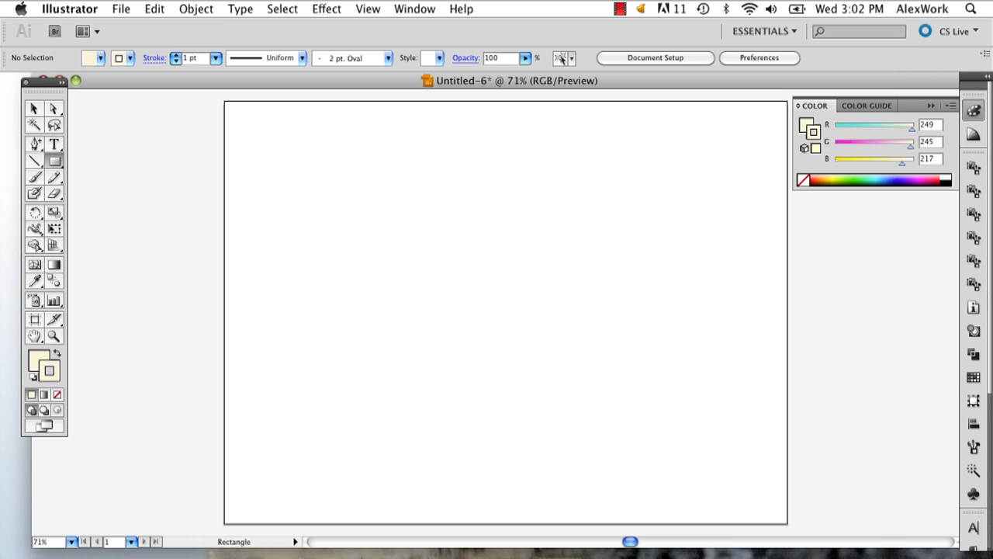
# Step: Draw a tall cream rectangle near the artboard centre and nudge it slightly upward
pyautogui.moveTo(371, 188); pyautogui.dragTo(526, 433)
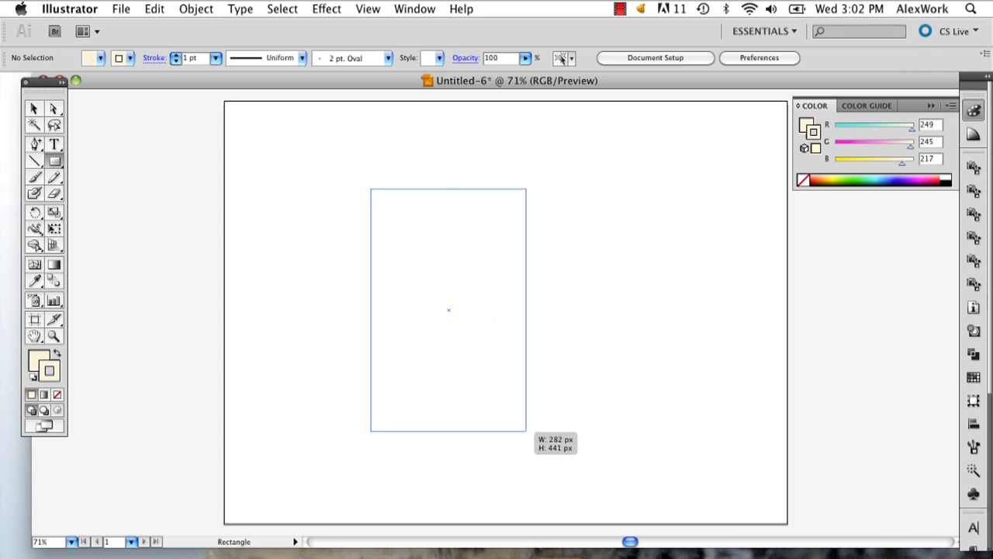
pyautogui.moveTo(371, 190); pyautogui.dragTo(583, 481)
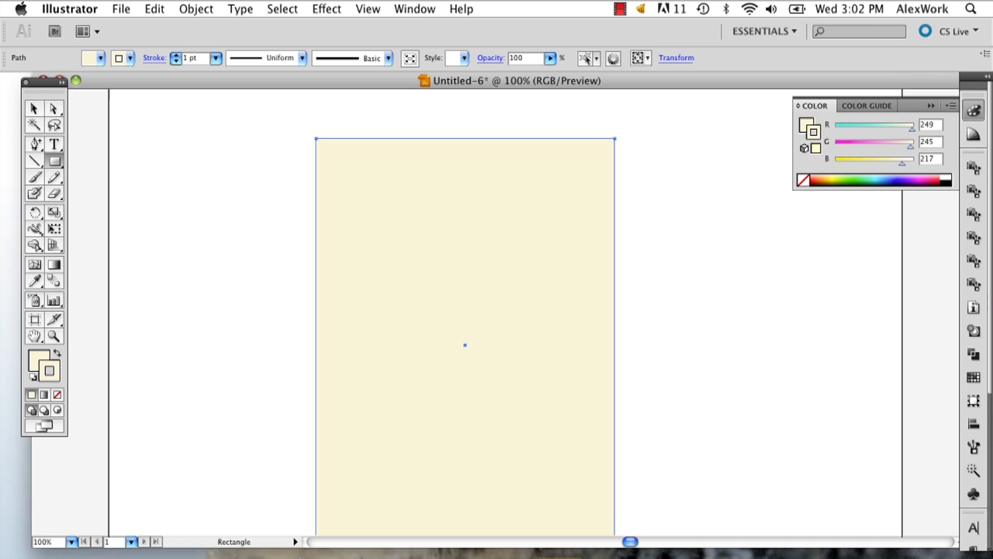
pyautogui.moveTo(465, 344); pyautogui.dragTo(465, 322)
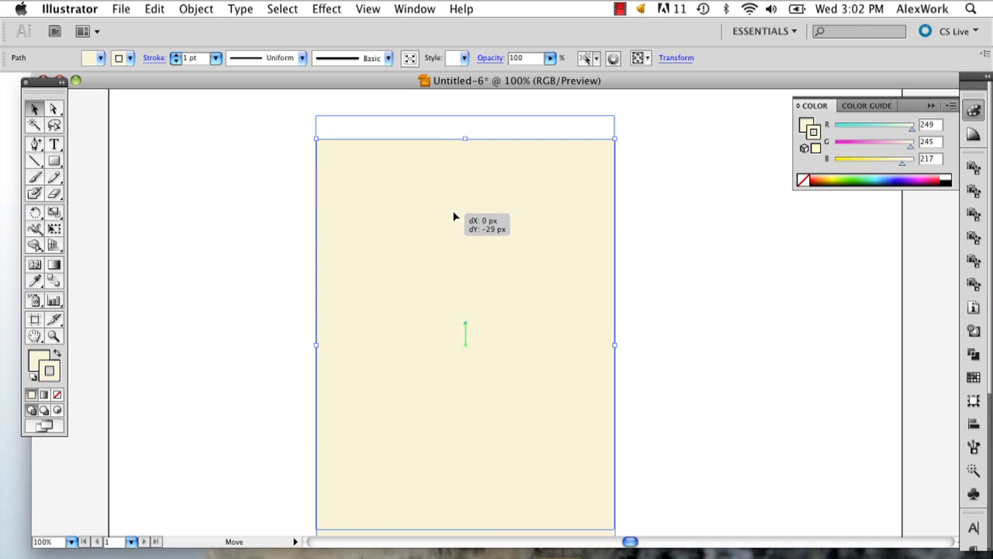
pyautogui.click(388, 57)
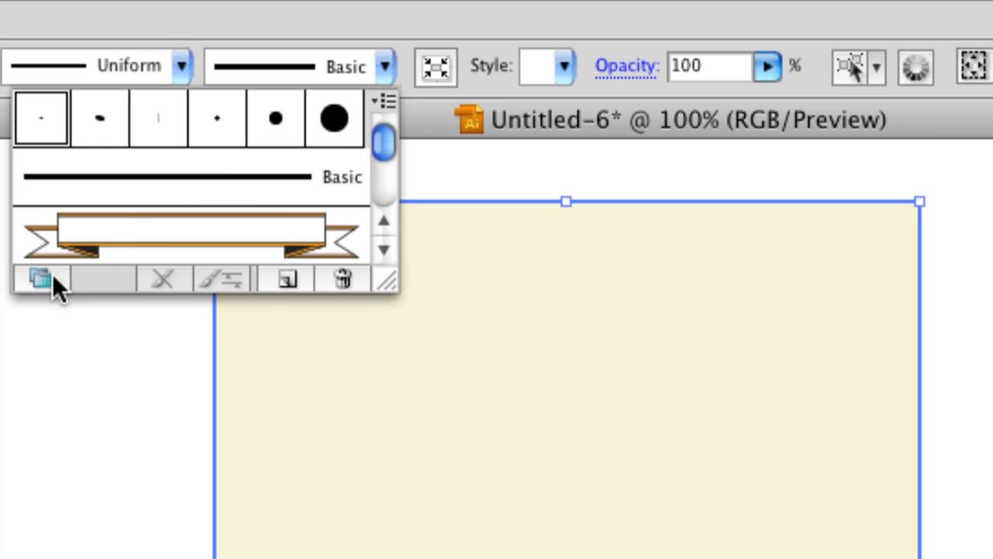
# Step: Show the brush libraries list to browse the Vector Packs collections
pyautogui.click(41, 279)
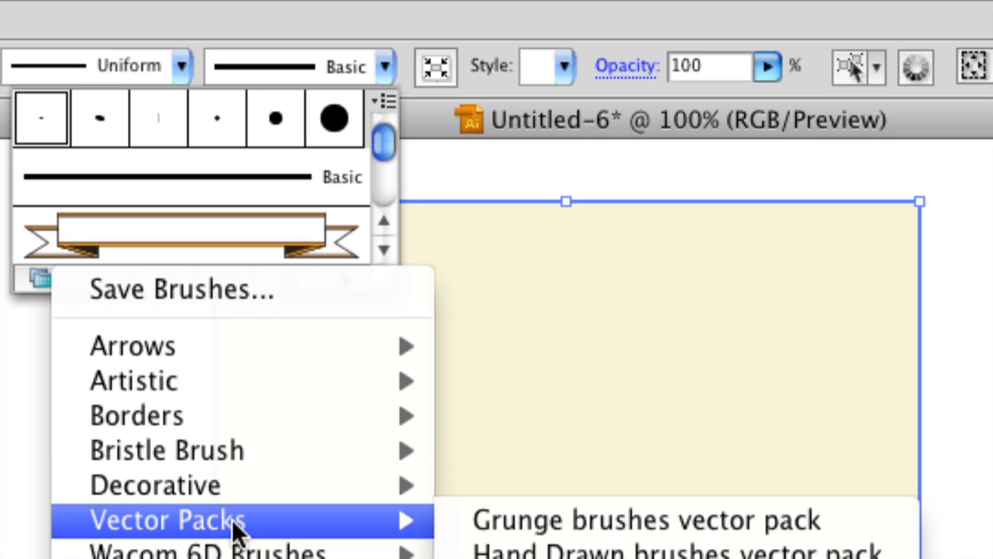
pyautogui.moveTo(544, 520)
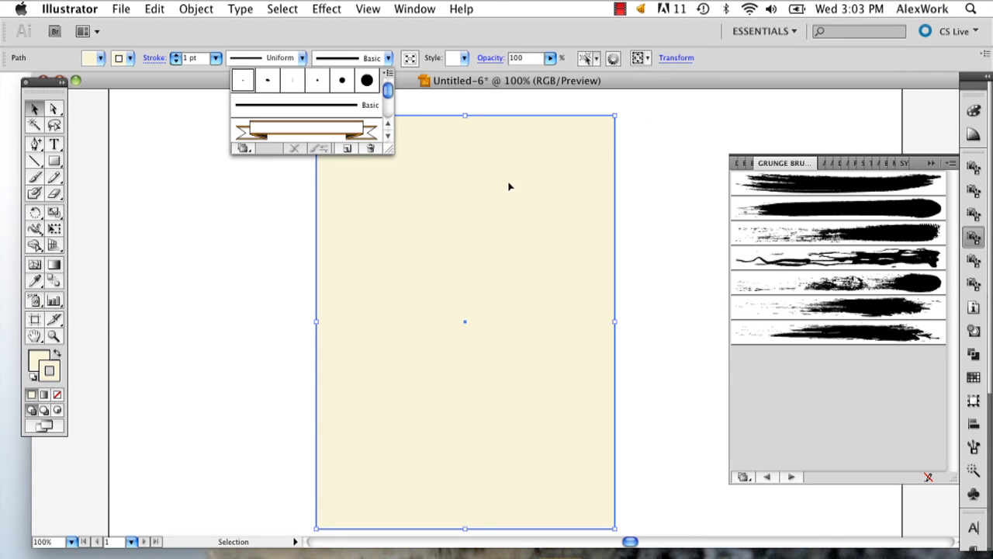
# Step: Try several grunge brushes on the rectangle's stroke, settling on the speckled one for torn edges
pyautogui.click(836, 183)
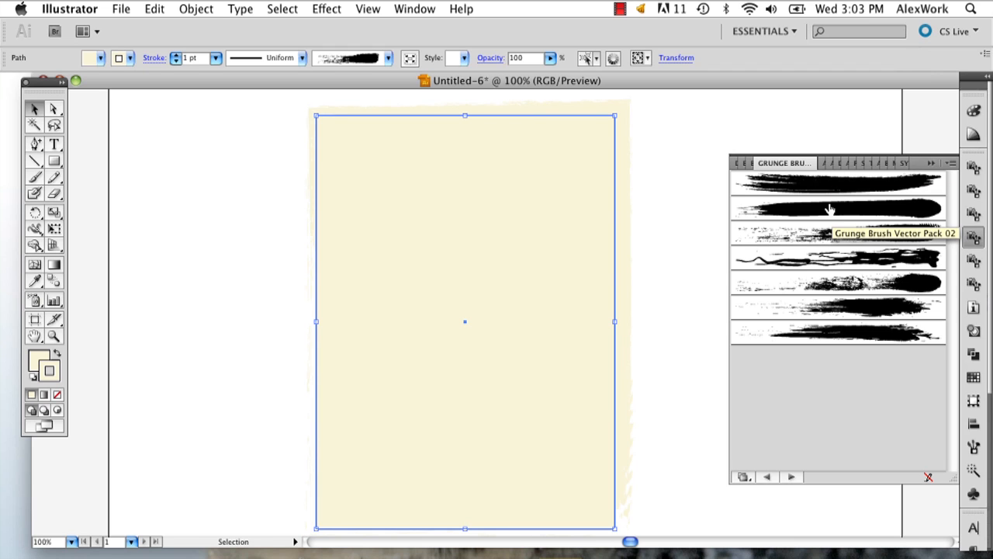
pyautogui.moveTo(839, 260)
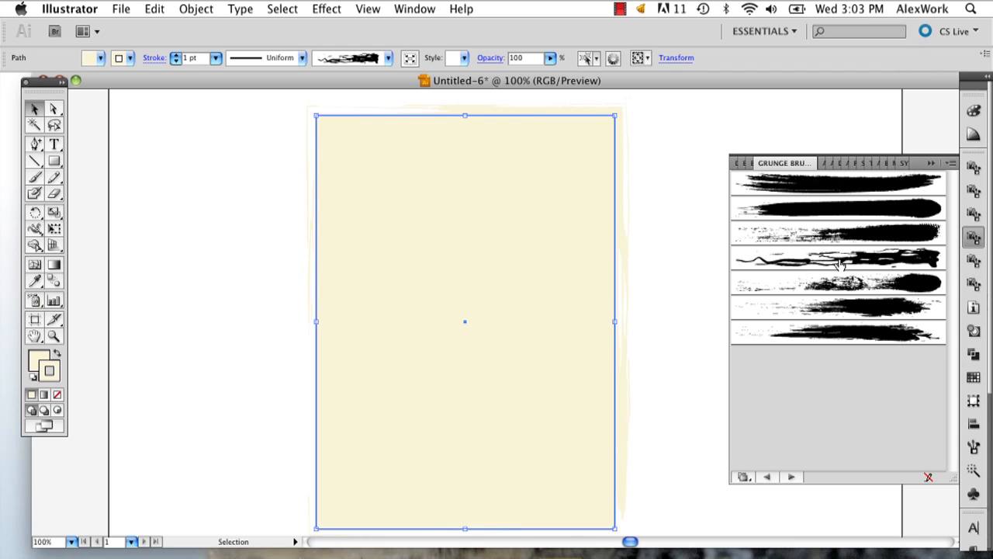
pyautogui.click(838, 232)
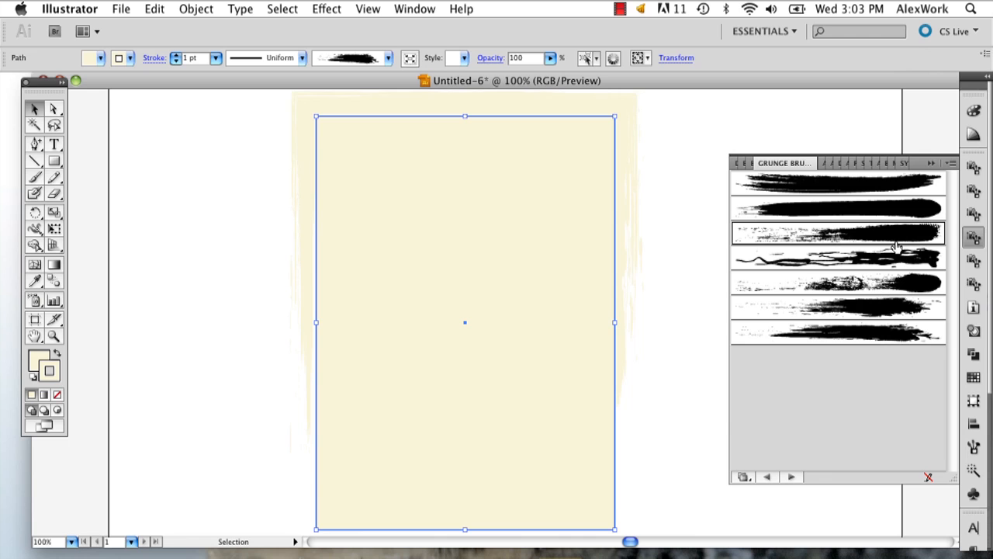
pyautogui.click(639, 288)
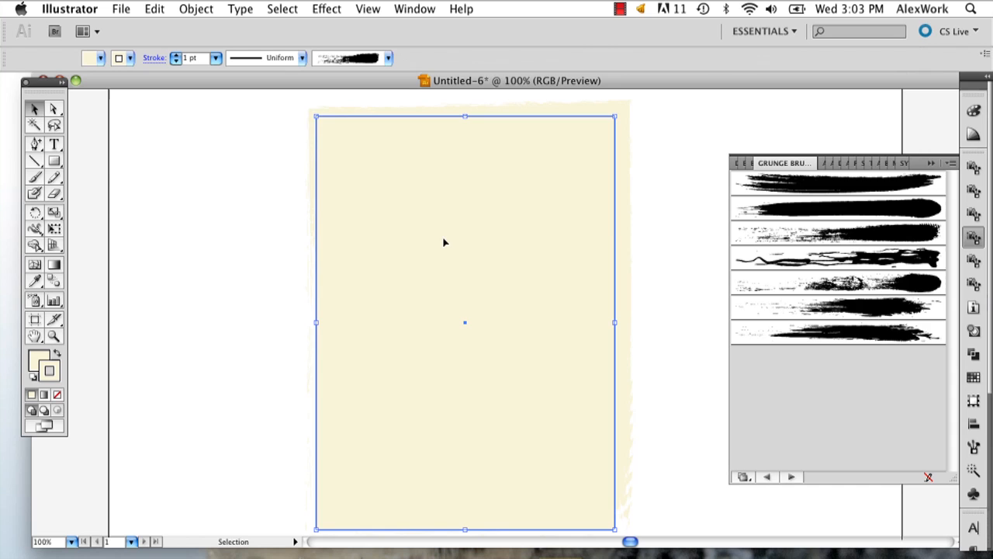
# Step: Change the rectangle's fill to a darker tan E5DFBD
pyautogui.doubleClick(39, 362)
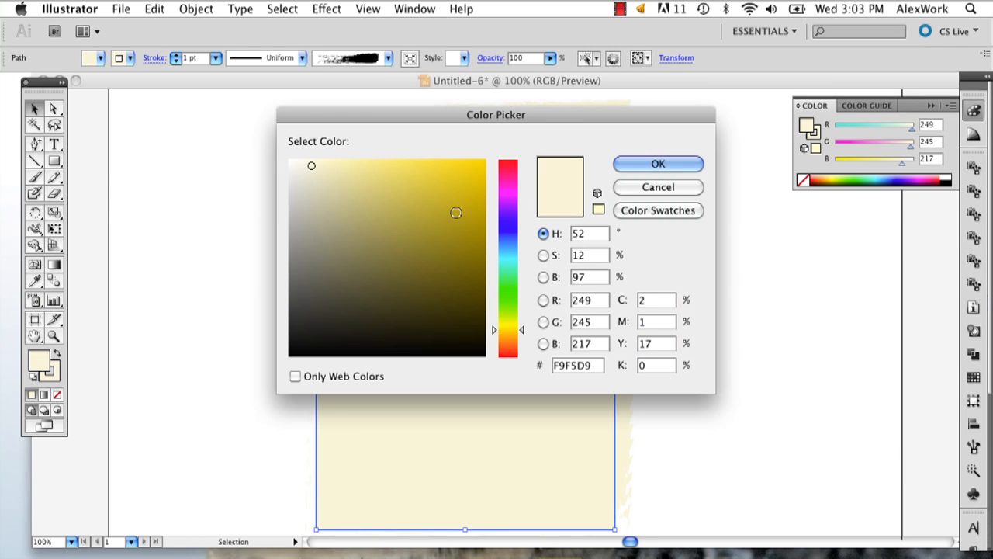
pyautogui.click(324, 180)
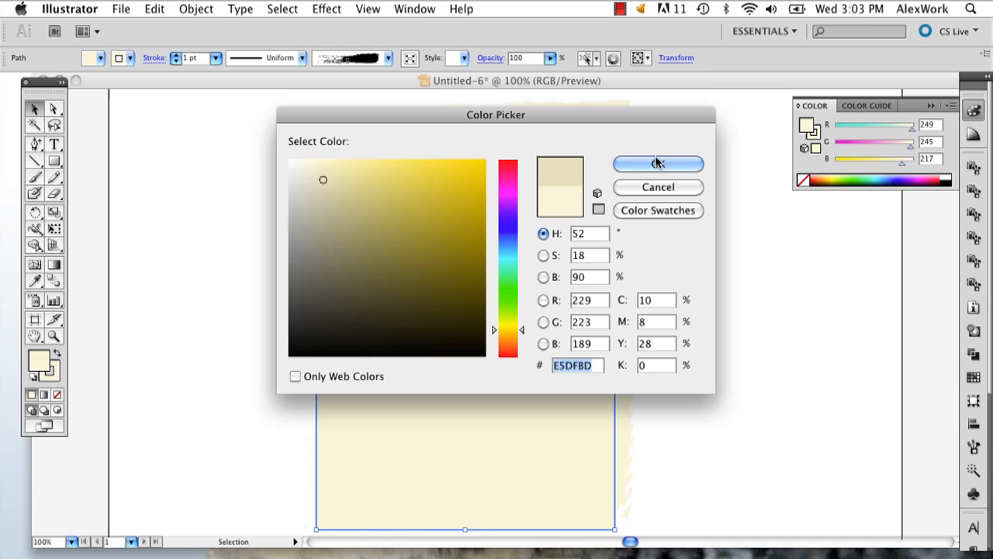
pyautogui.click(657, 163)
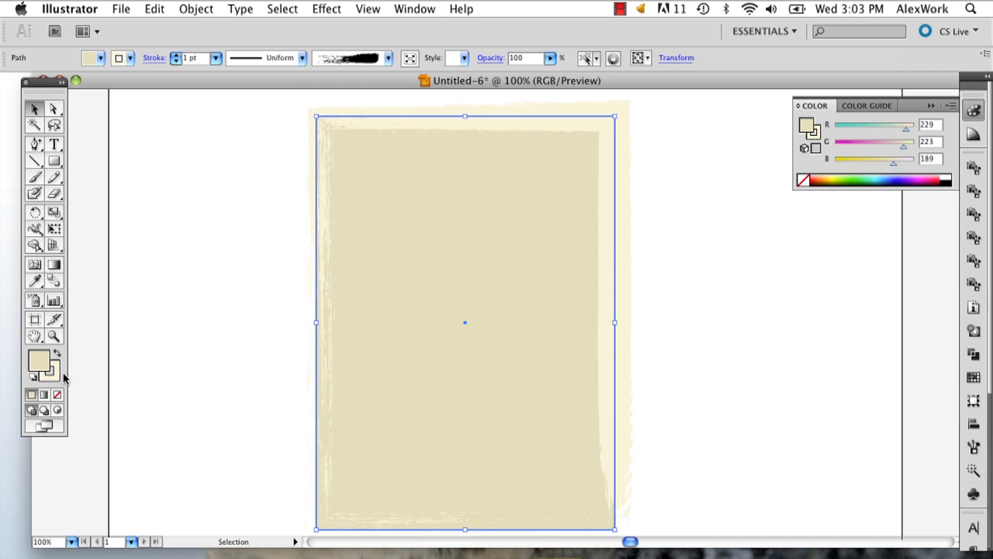
# Step: Keep the cream stroke colour and deselect the rectangle to view the torn-paper result
pyautogui.doubleClick(39, 362)
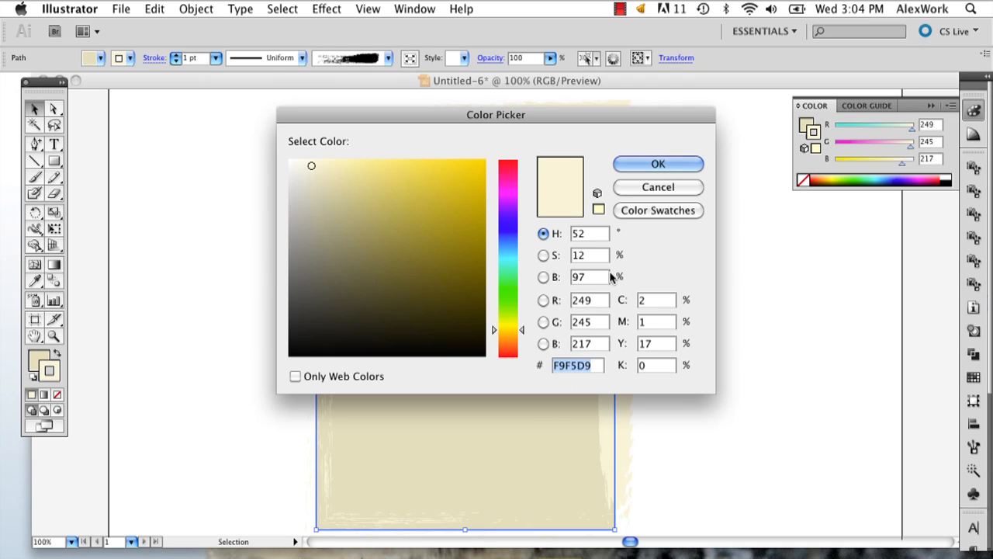
pyautogui.click(657, 164)
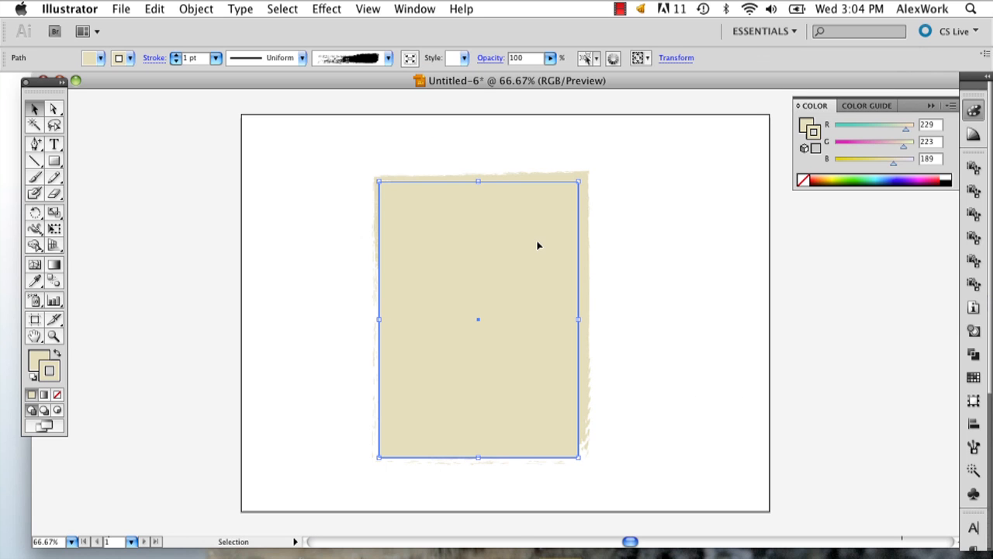
pyautogui.click(652, 323)
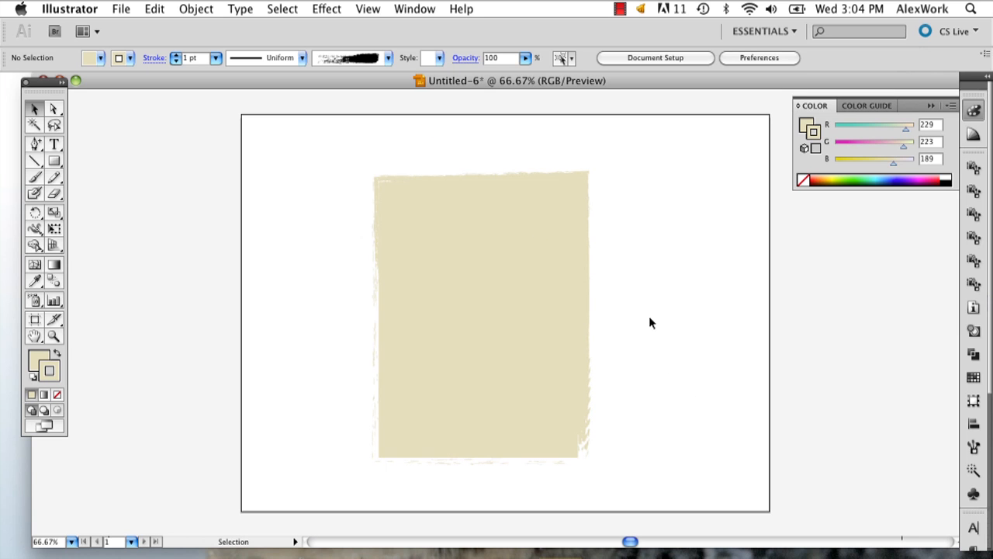